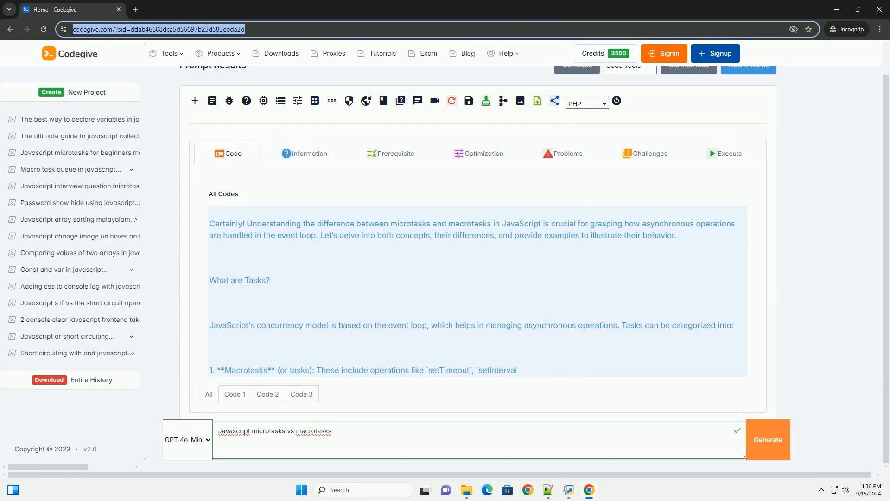
scroll(down, 3)
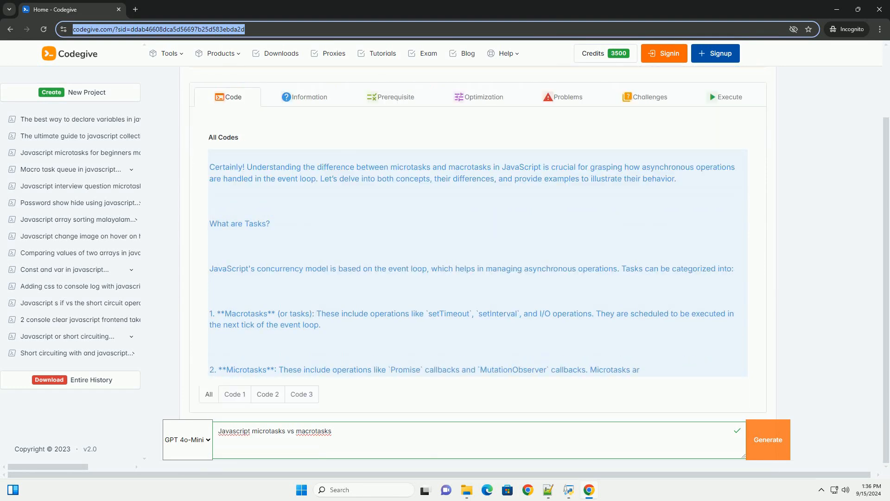
scroll(down, 3)
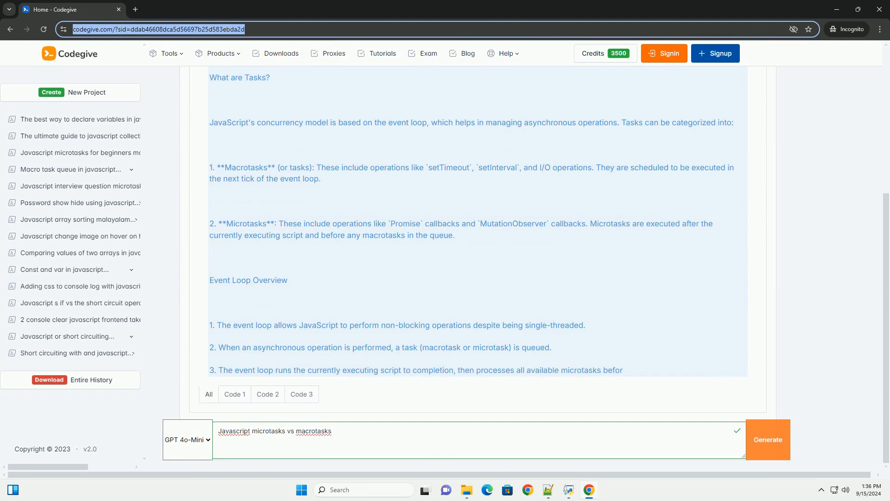
scroll(down, 3)
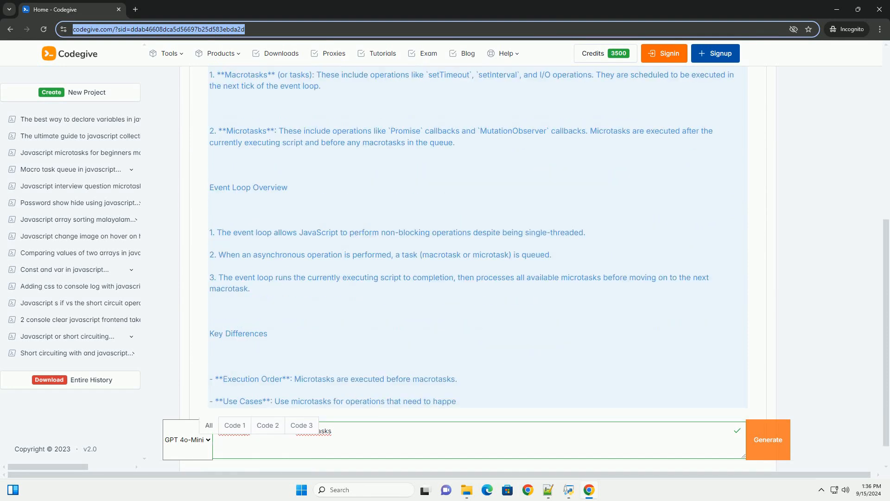
scroll(down, 3)
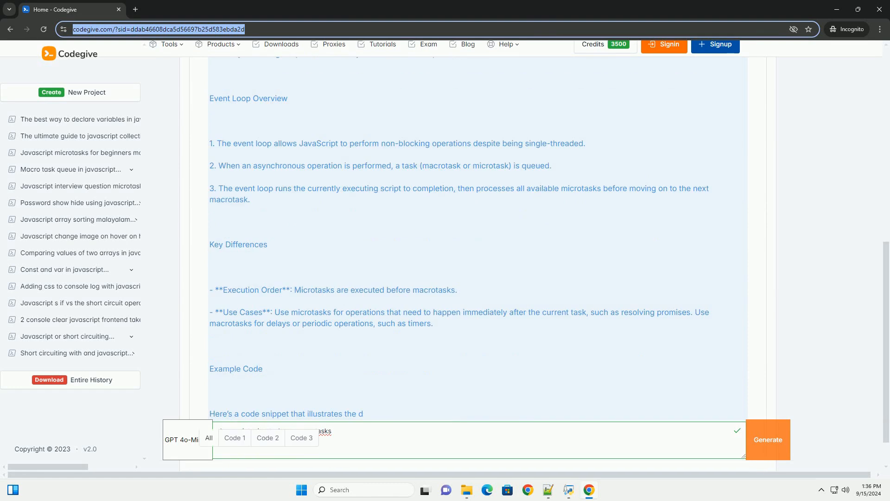
scroll(down, 3)
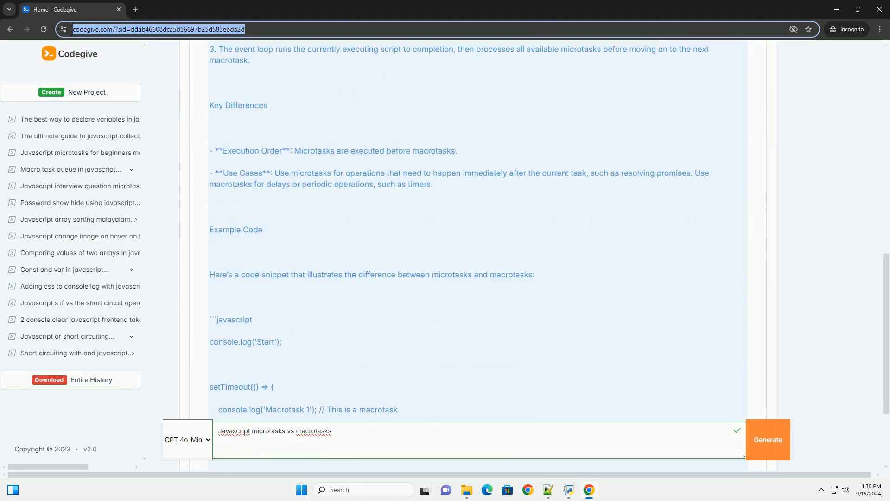
scroll(down, 3)
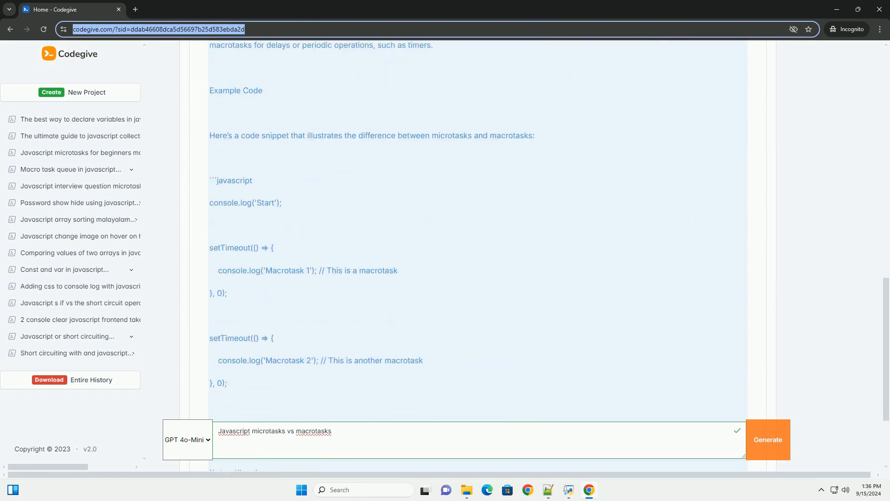
scroll(down, 3)
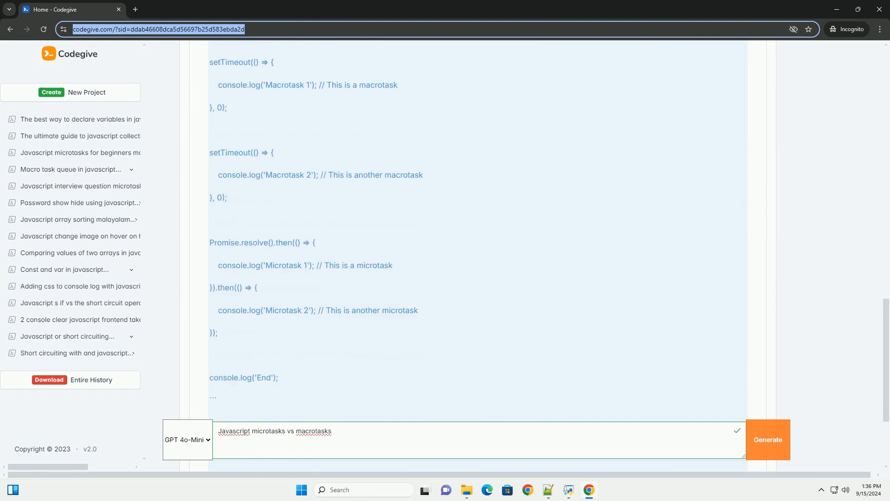
scroll(down, 3)
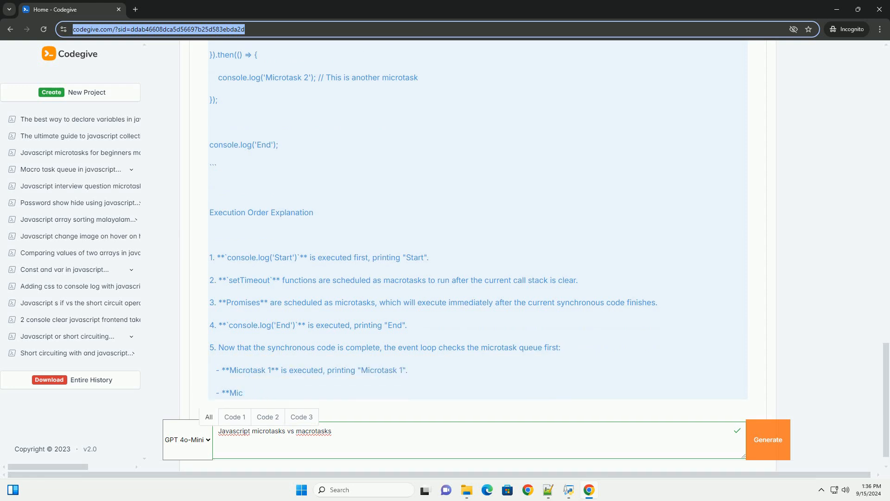
scroll(down, 3)
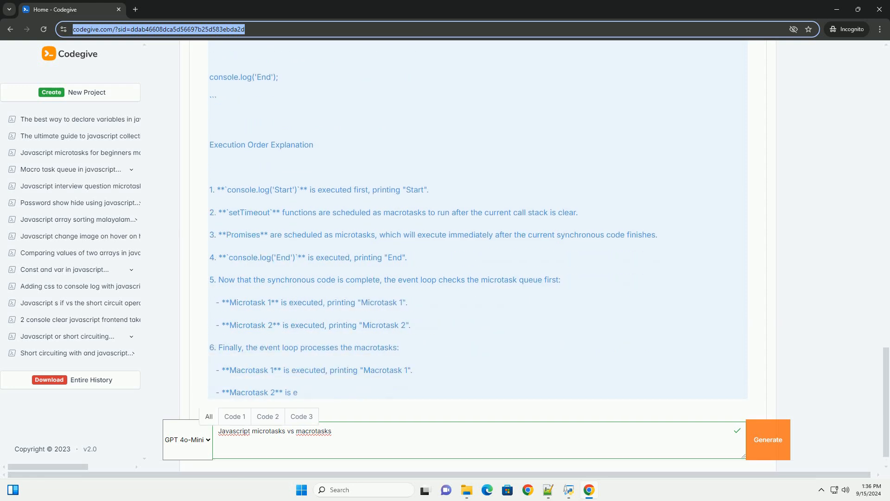
scroll(down, 3)
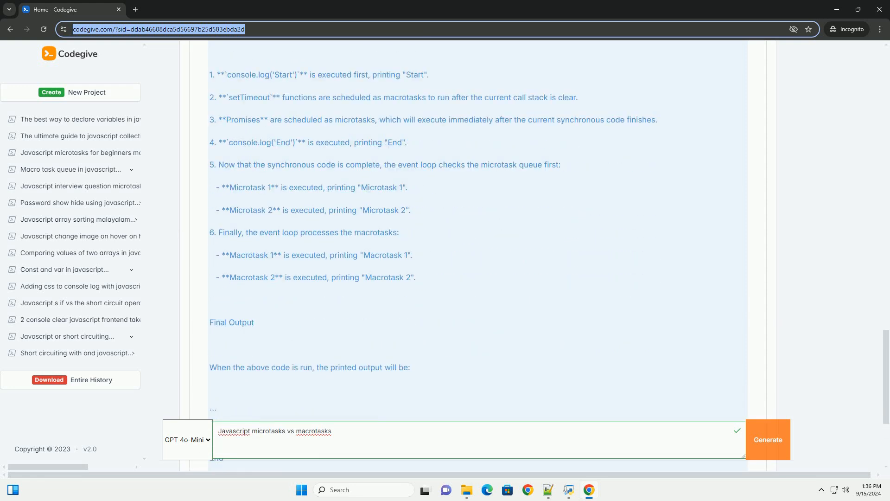
scroll(down, 3)
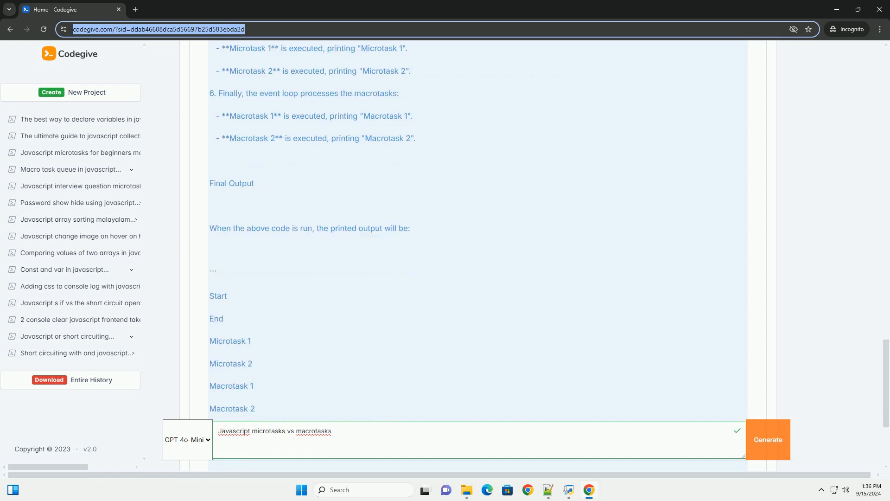
scroll(down, 3)
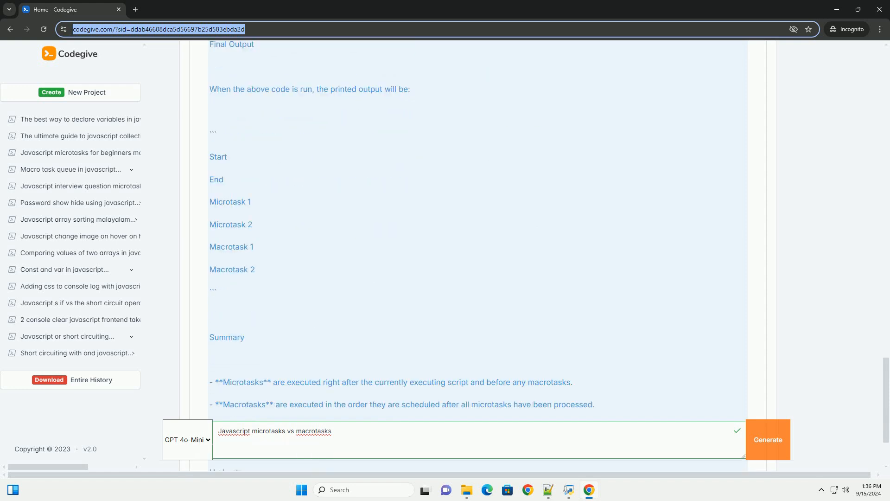